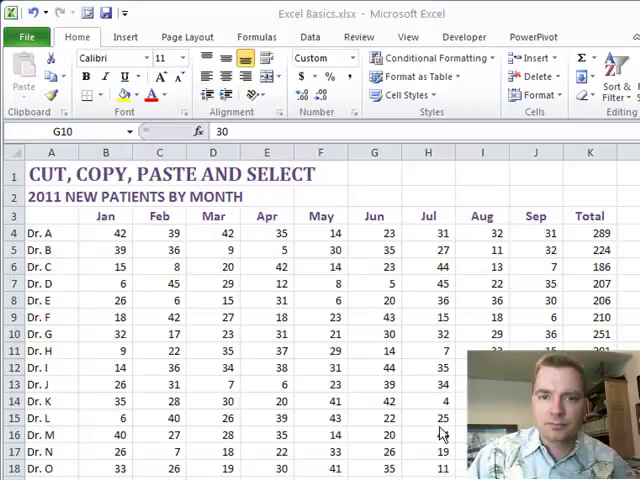
Step: Add Dr. A's July count to the January and April columns, then restart at Dr. A's January count
left_click(374, 334)
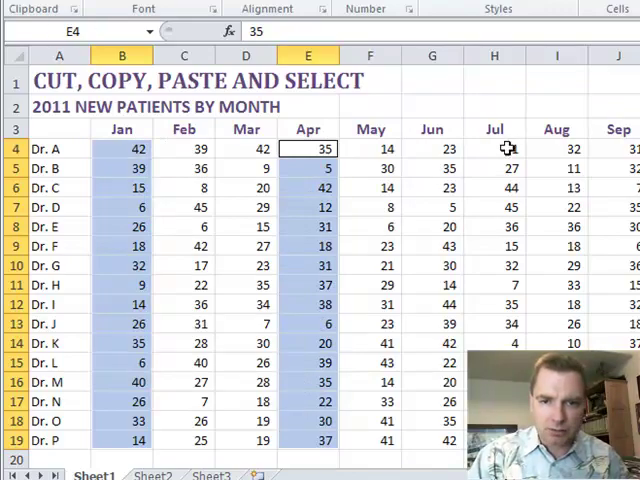
left_click(494, 148)
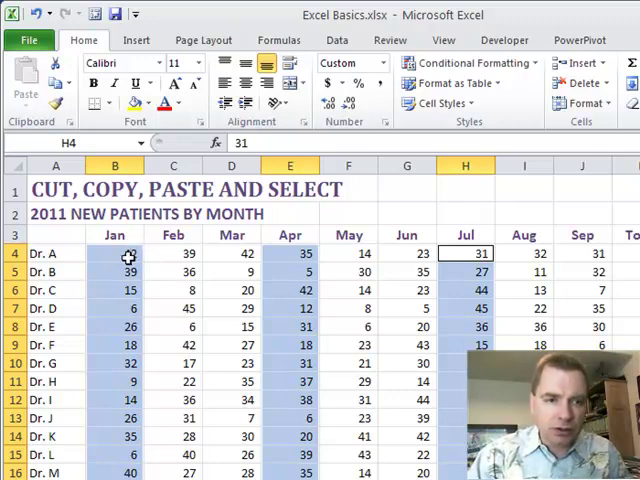
left_click(114, 252)
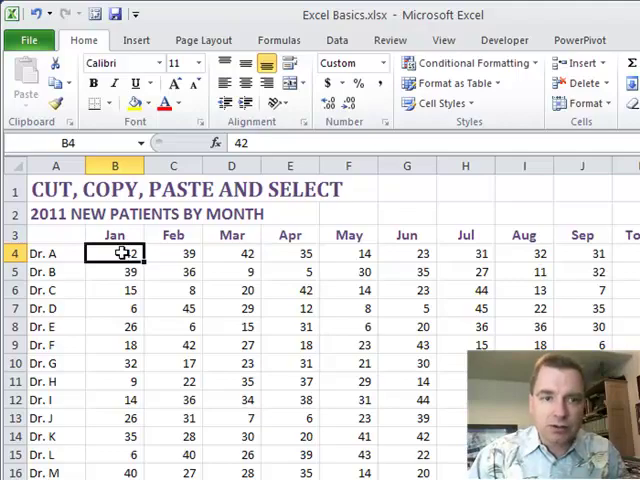
Step: Select Dr. A's and Dr. B's January–September counts as one block, then clear the selection
left_click_drag(114, 252, 580, 272)
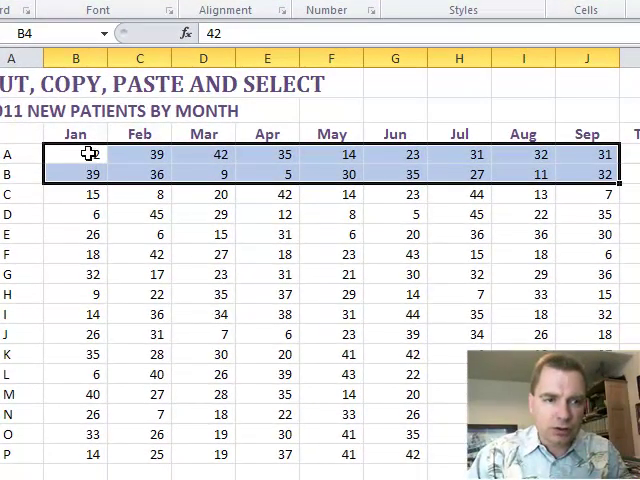
left_click(76, 56)
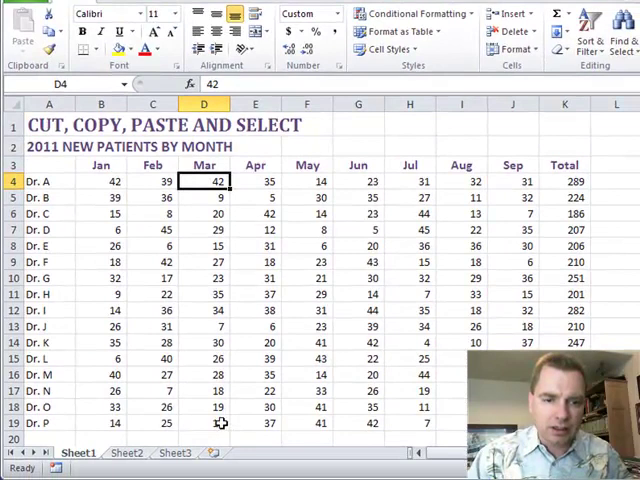
Step: Select Dr. F's January–September counts, then anchor a new selection at Dr. E's May count
left_click_drag(204, 180, 204, 424)
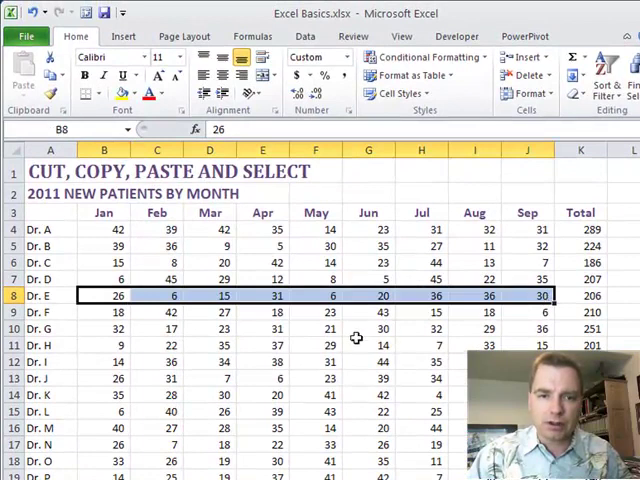
left_click(210, 328)
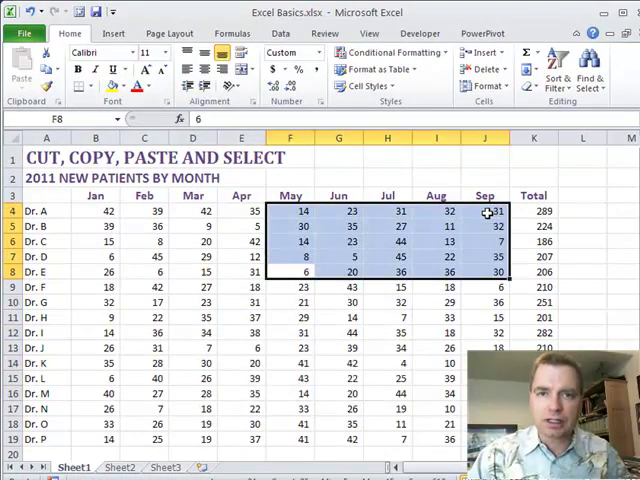
Step: Select the May–September block for Dr. A to Dr. E and begin a new selection
left_click(96, 212)
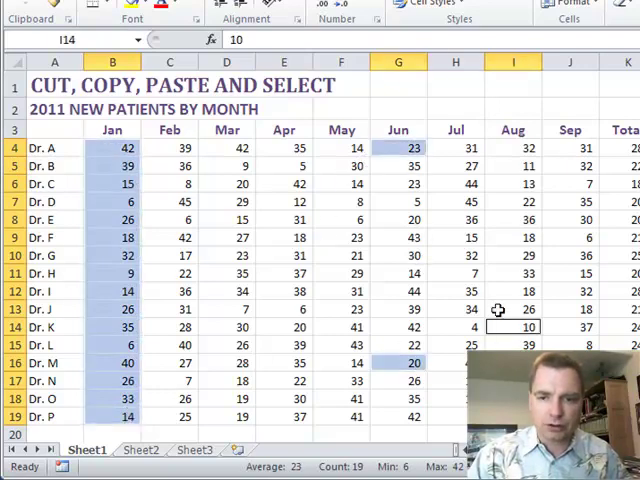
Step: Add Dr. F's April count to the January column and scattered-cell selection
left_click(284, 236)
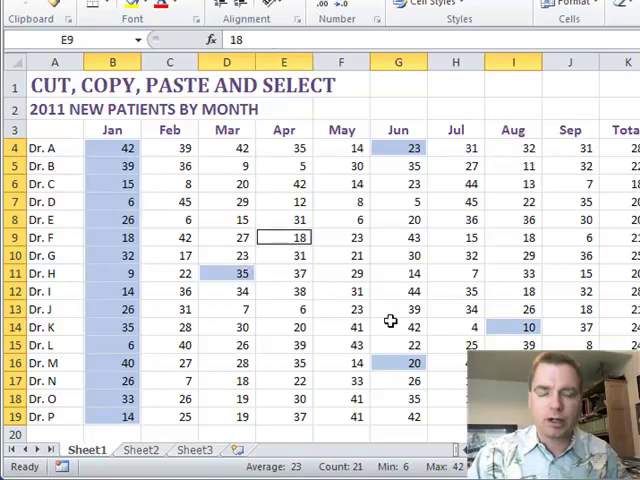